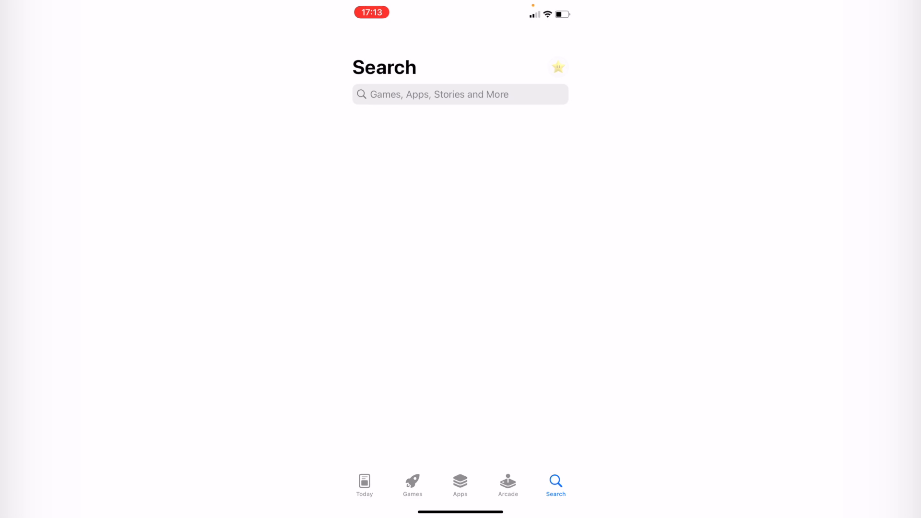
# - Search the App Store for 'aesthetic fonts' to reach the Aesthetic Fonts & Symbols listing
pyautogui.click(460, 94)
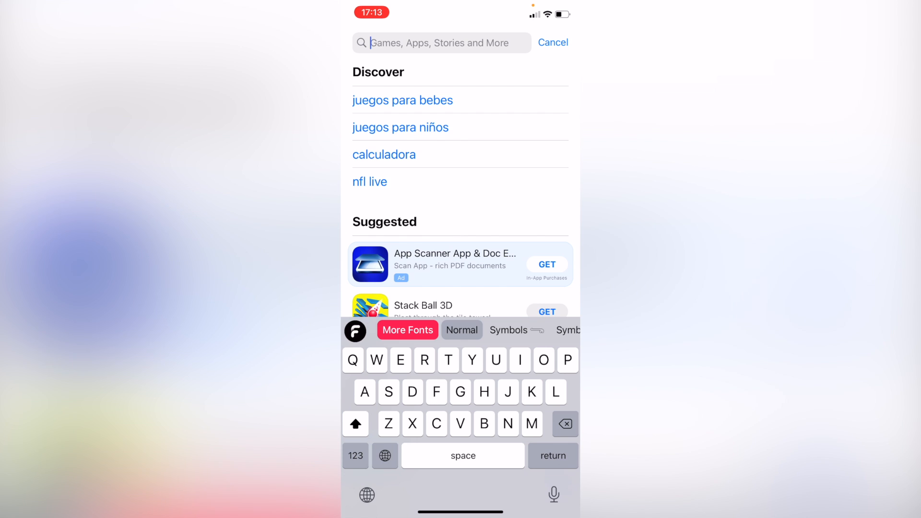
pyautogui.write('aesthetic fonts')
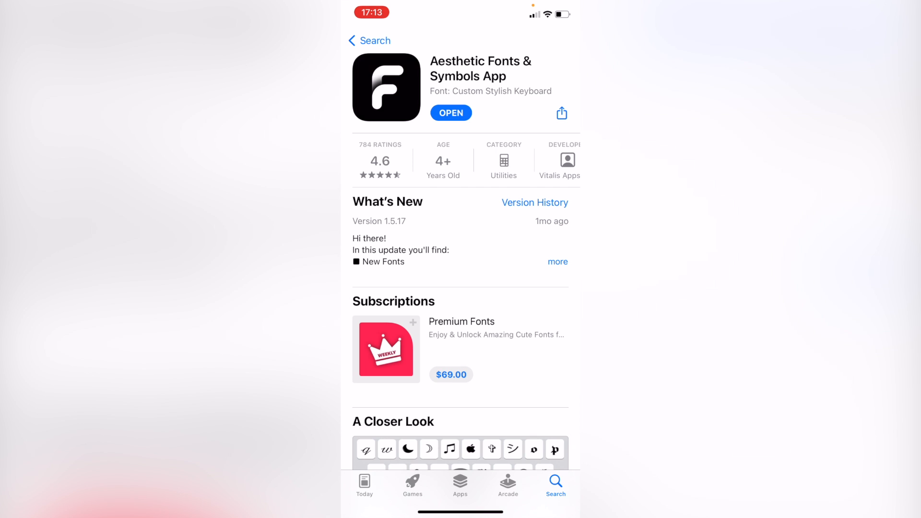
# - Launch Aesthetic Fonts & Themes from its App Store page onto the keyboard-installed screen
pyautogui.click(451, 112)
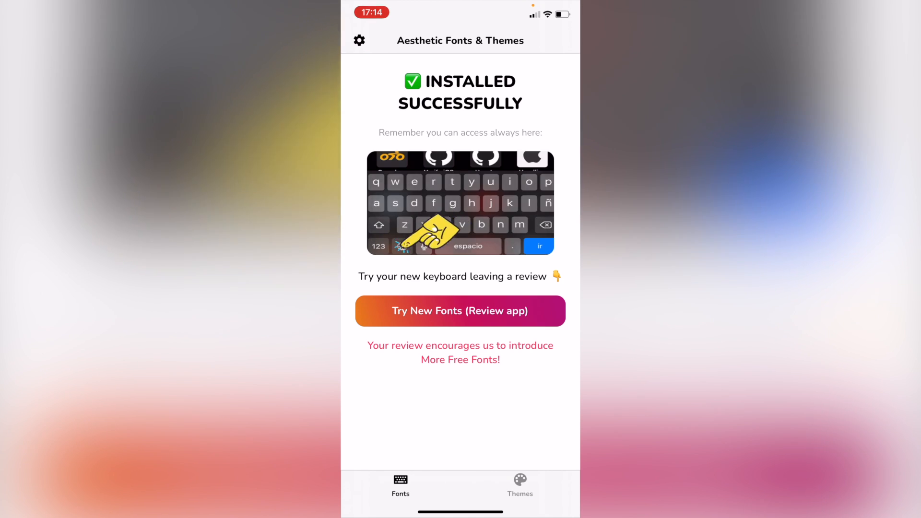
pyautogui.click(519, 484)
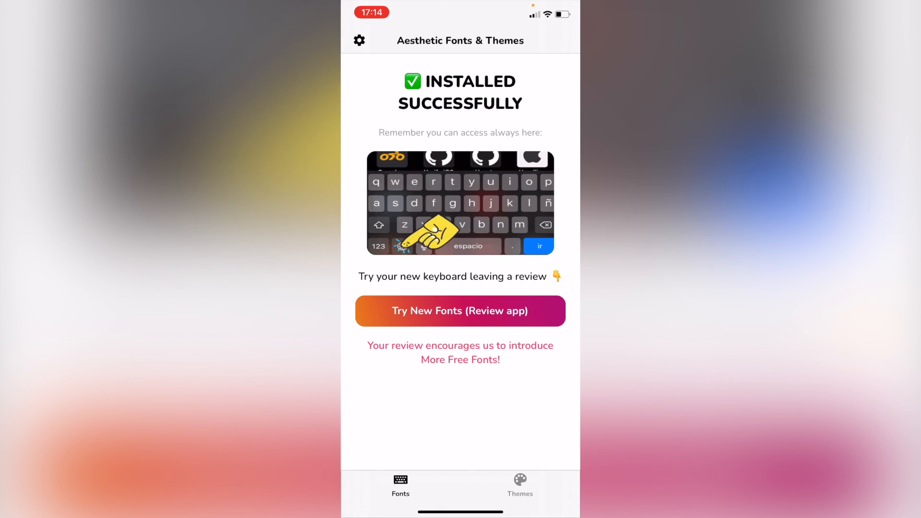
# - Browse the Themes list down to Christmas Red and open its icon set
pyautogui.click(519, 486)
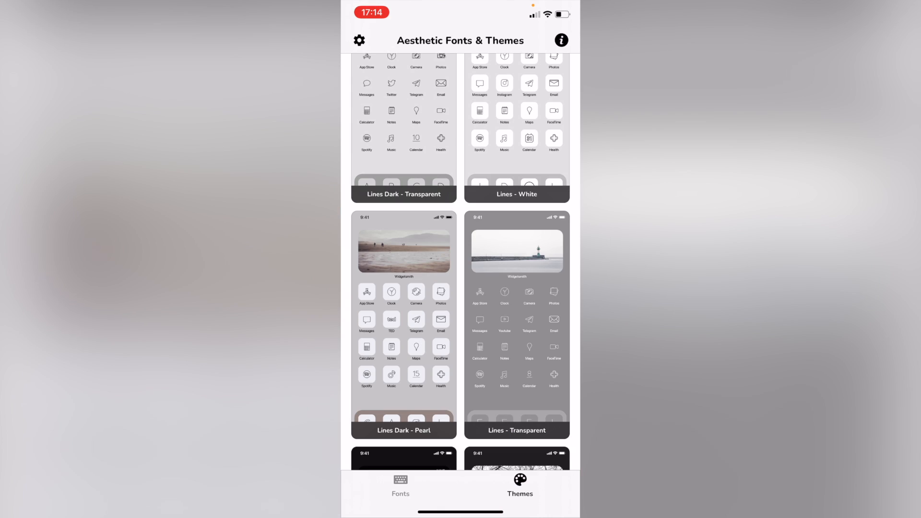
pyautogui.scroll(-3)
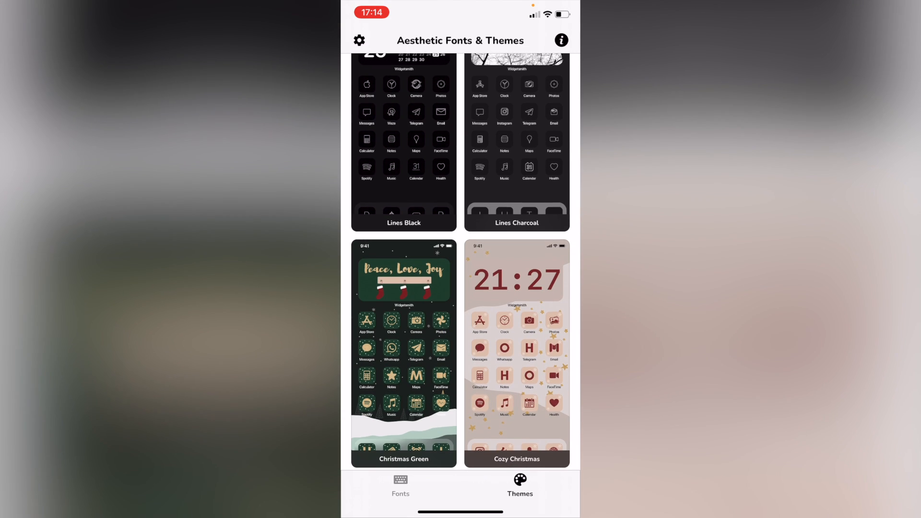
pyautogui.scroll(-3)
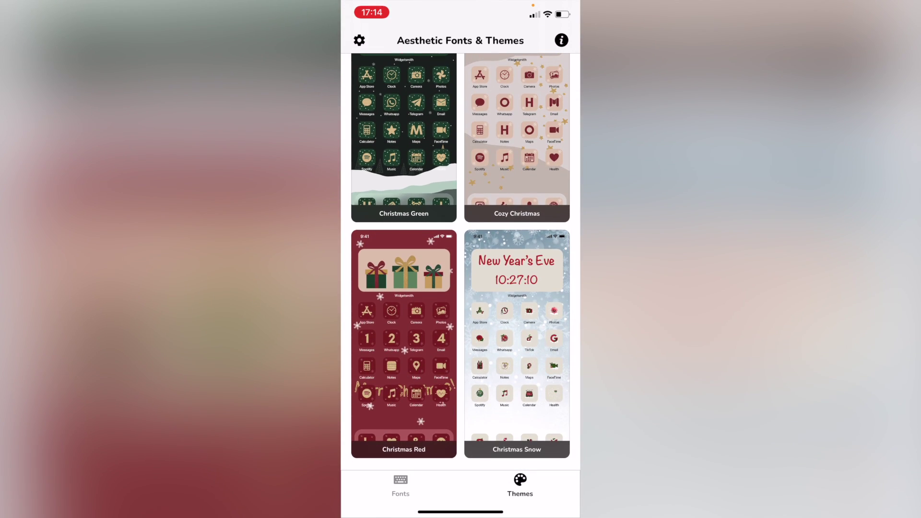
pyautogui.click(404, 343)
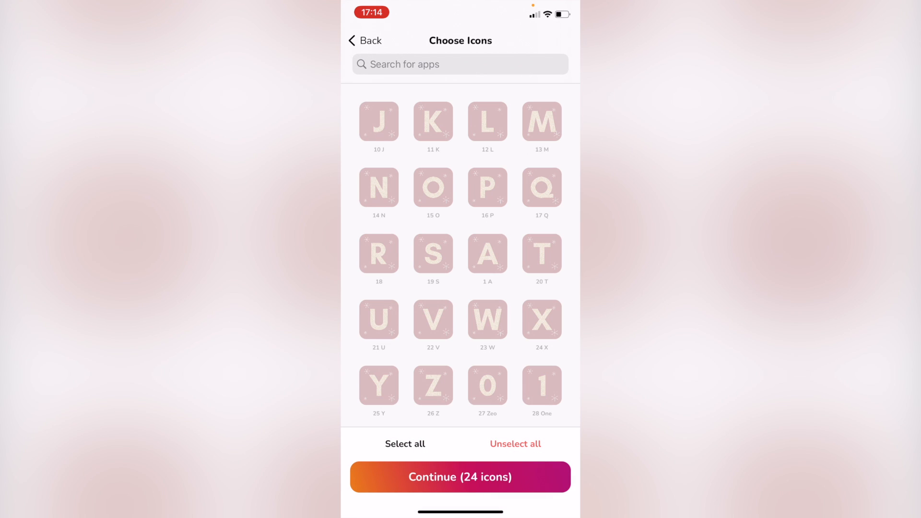
# - Select extra icons such as Alarm (27 total) and continue to the installation instructions
pyautogui.scroll(-3)
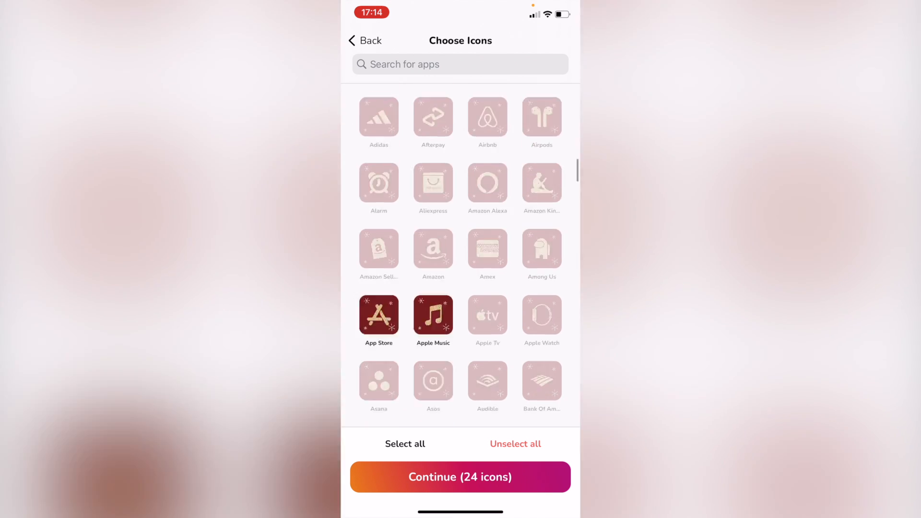
pyautogui.scroll(3)
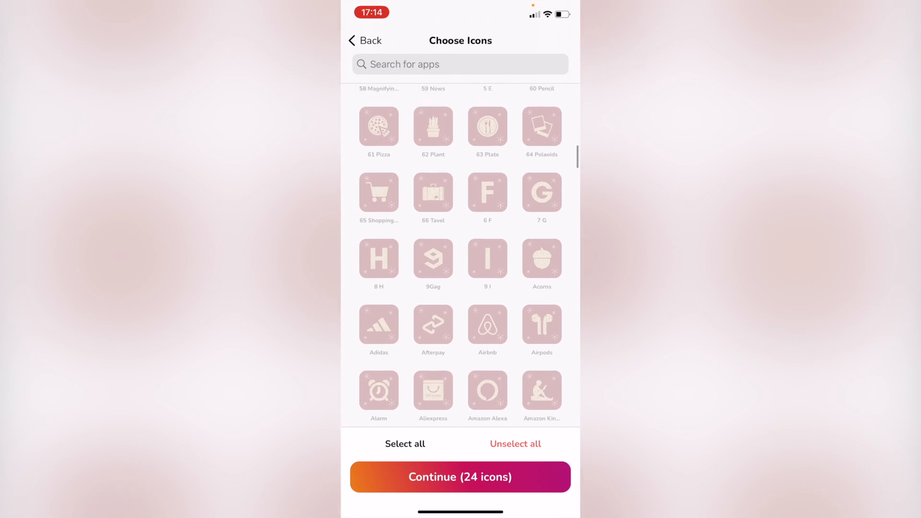
pyautogui.click(378, 390)
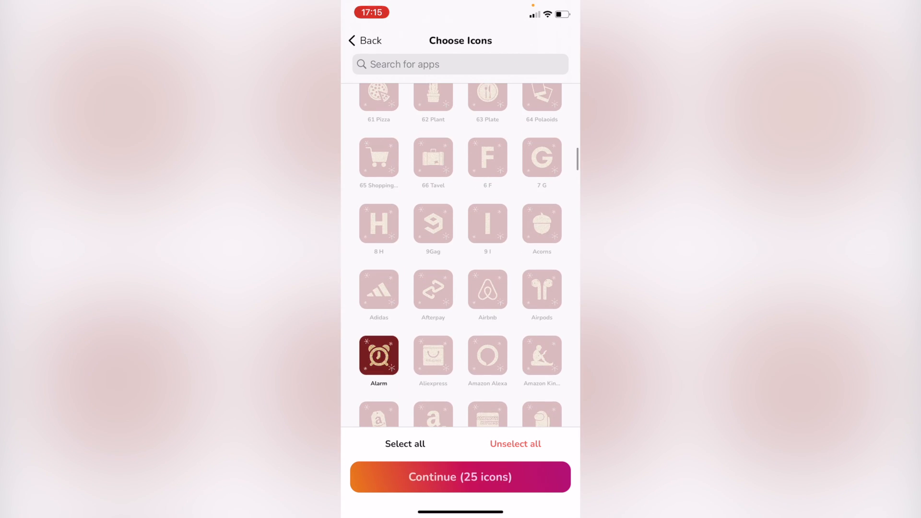
pyautogui.scroll(-3)
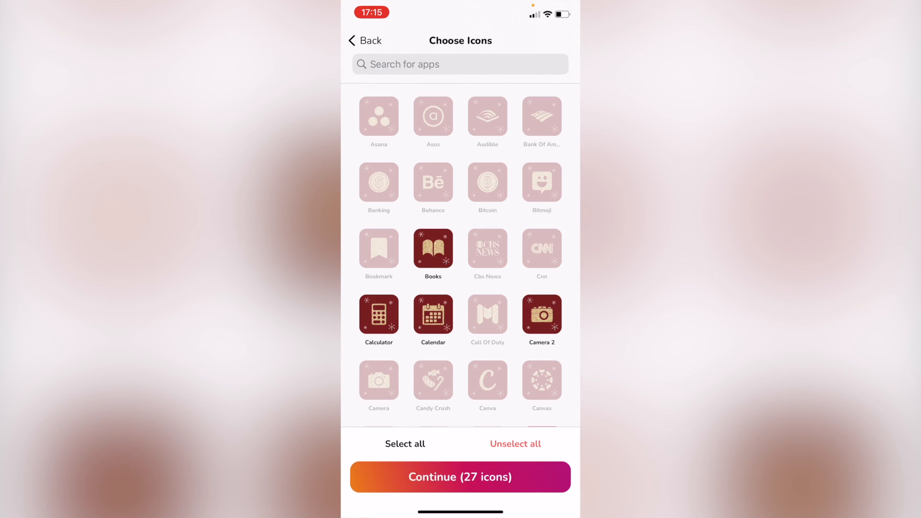
pyautogui.click(460, 476)
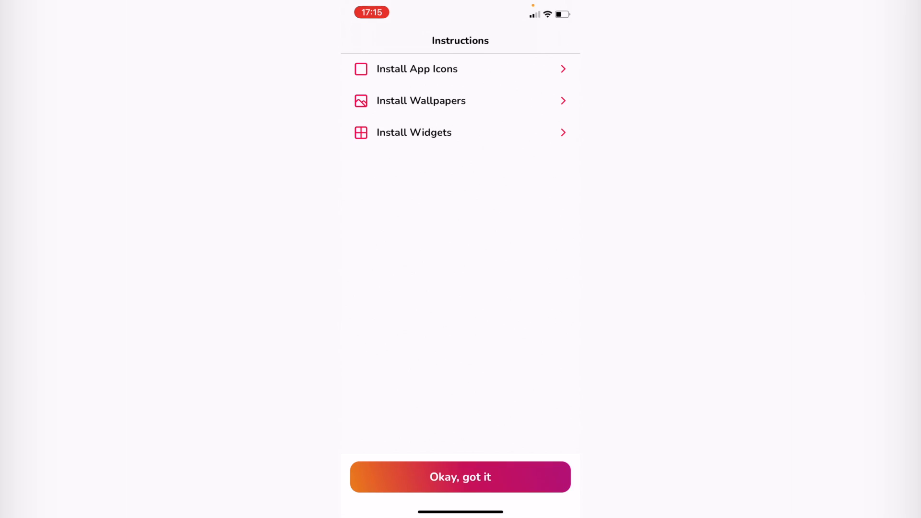
# - Dismiss the instructions and launch the Shortcuts app from the home screen
pyautogui.click(460, 477)
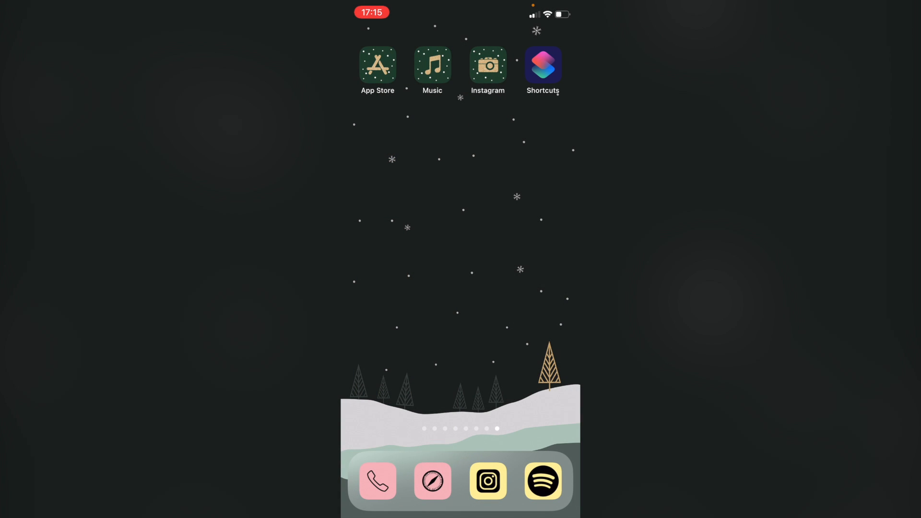
pyautogui.click(543, 65)
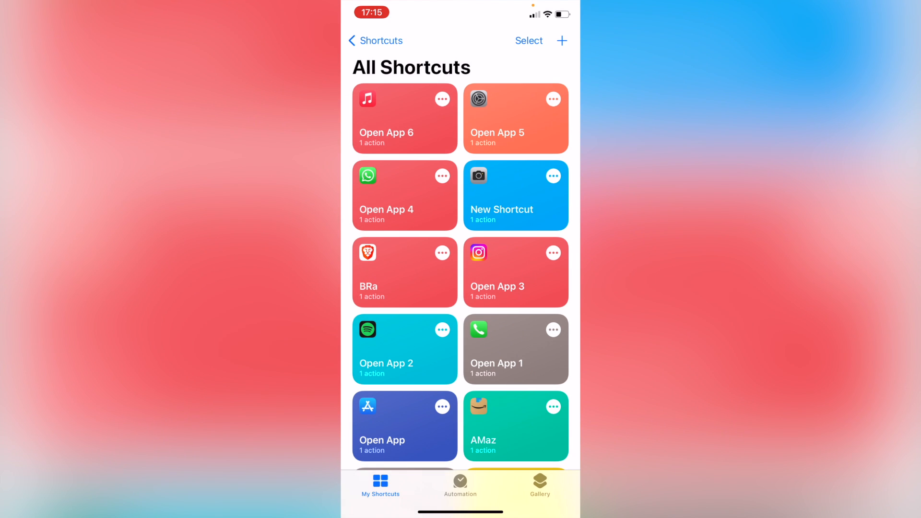
# - Create a new Open App shortcut targeting AliExpress and bring up its details sheet
pyautogui.click(561, 41)
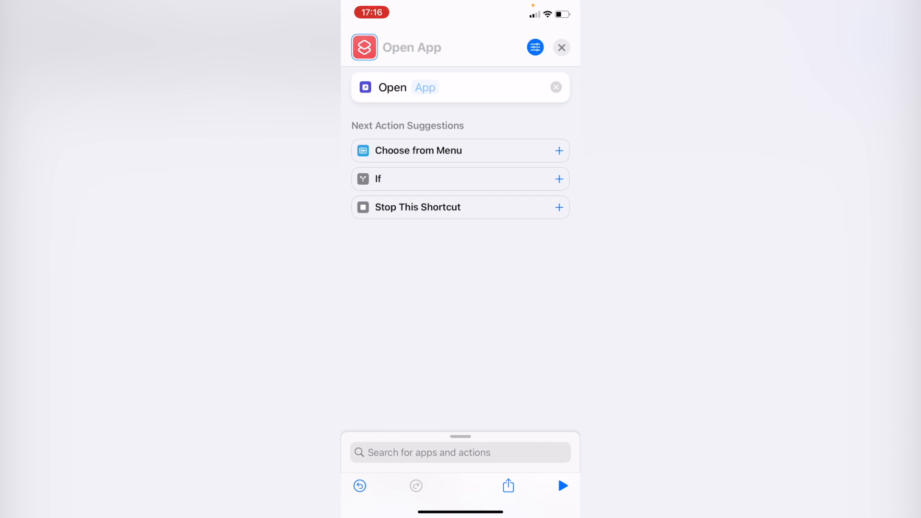
pyautogui.click(424, 87)
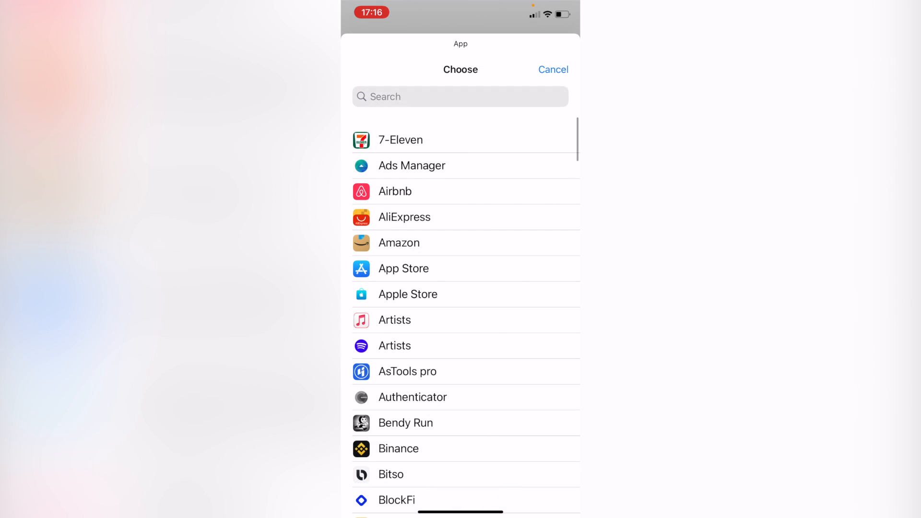
pyautogui.click(404, 217)
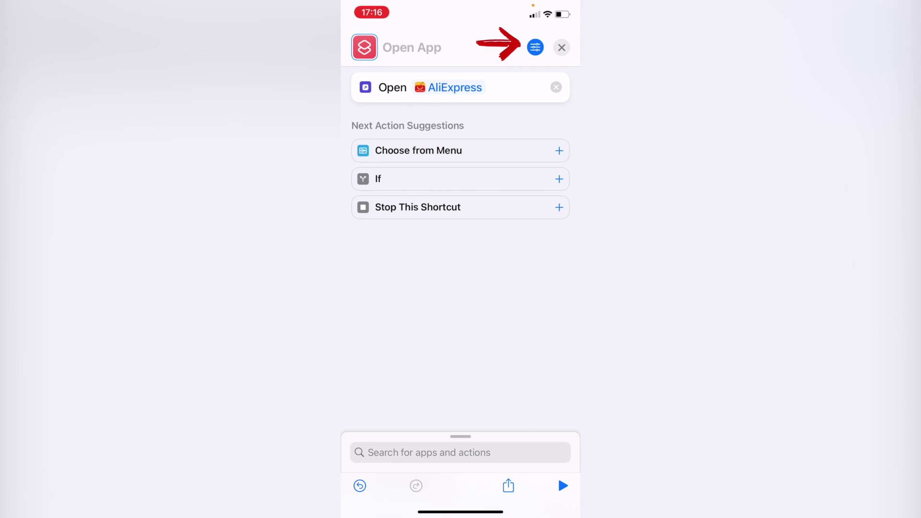
pyautogui.click(535, 47)
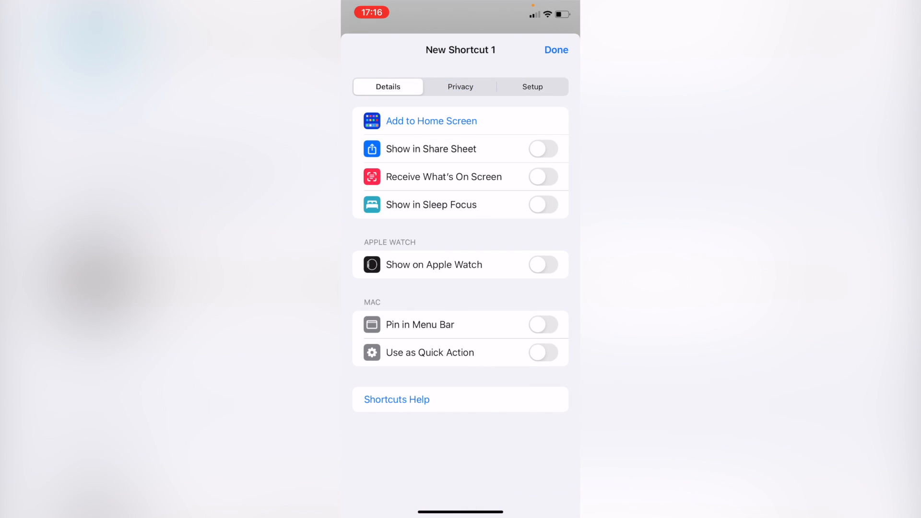
# - Start Add to Home Screen and name the shortcut 'Aliexpress'
pyautogui.click(431, 121)
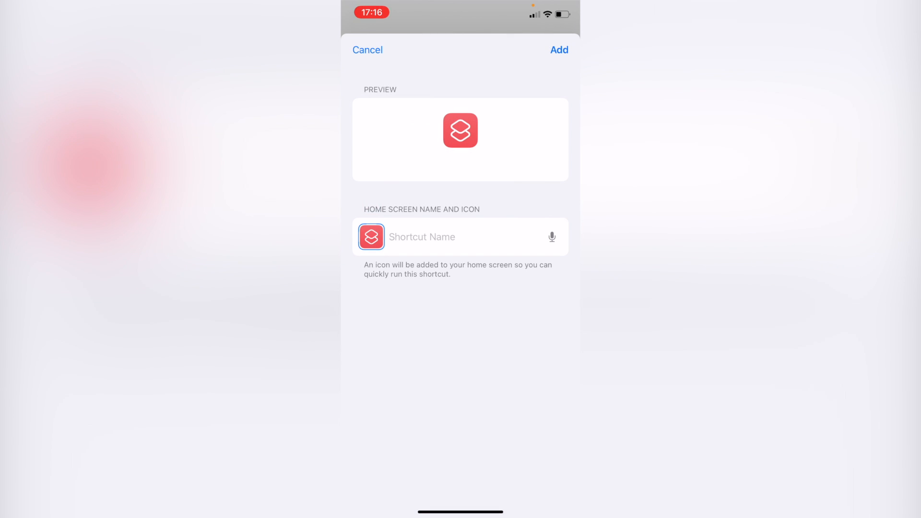
pyautogui.click(458, 237)
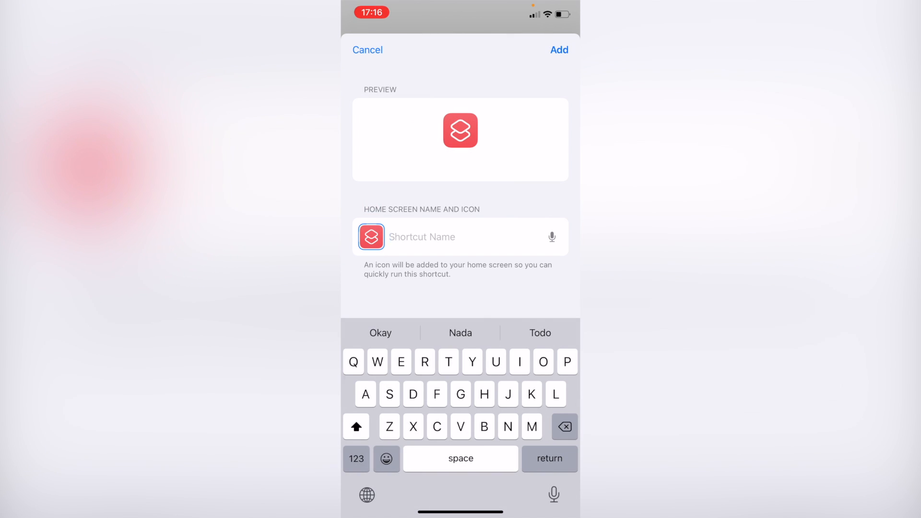
pyautogui.write('Aliexp')
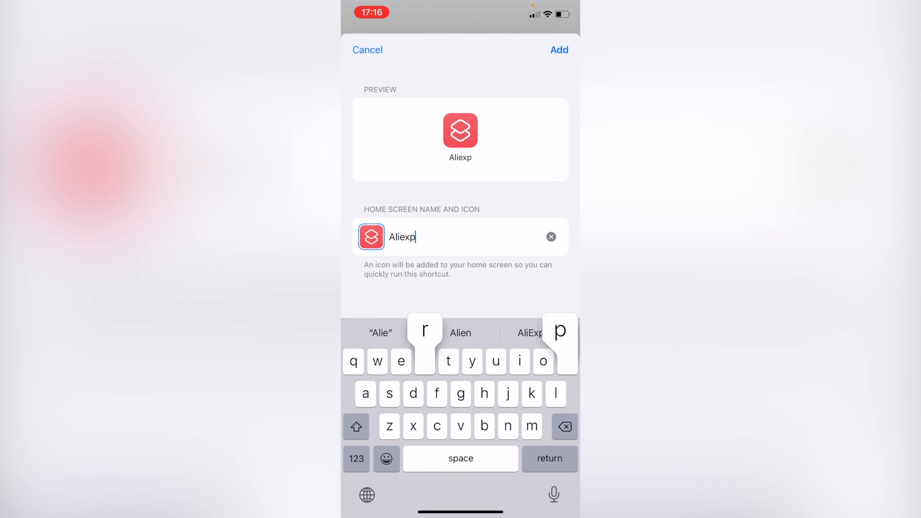
pyautogui.write('ress')
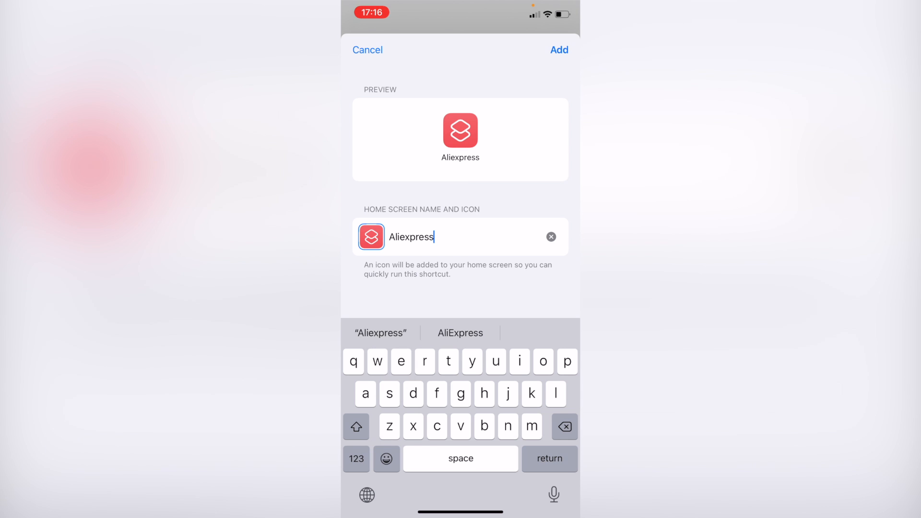
# - Set the icon to the red Christmas AliExpress photo and add it to the home screen
pyautogui.click(371, 237)
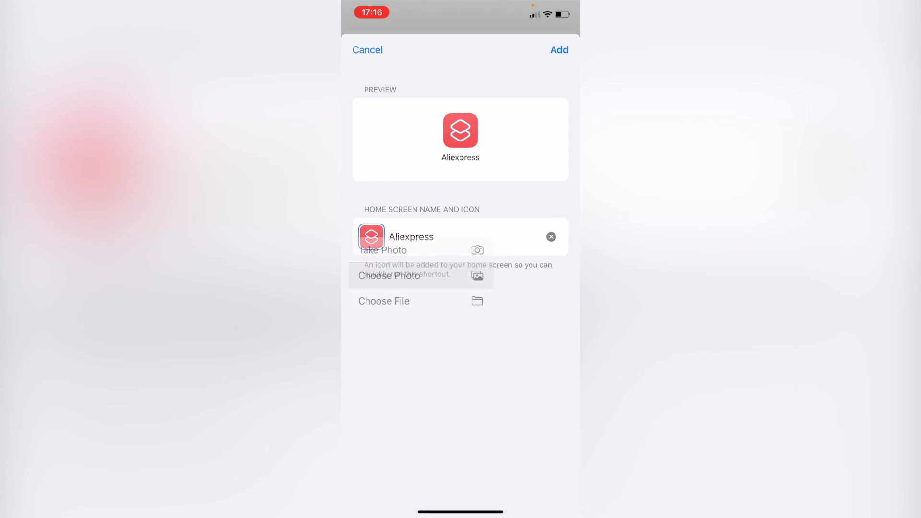
pyautogui.click(389, 276)
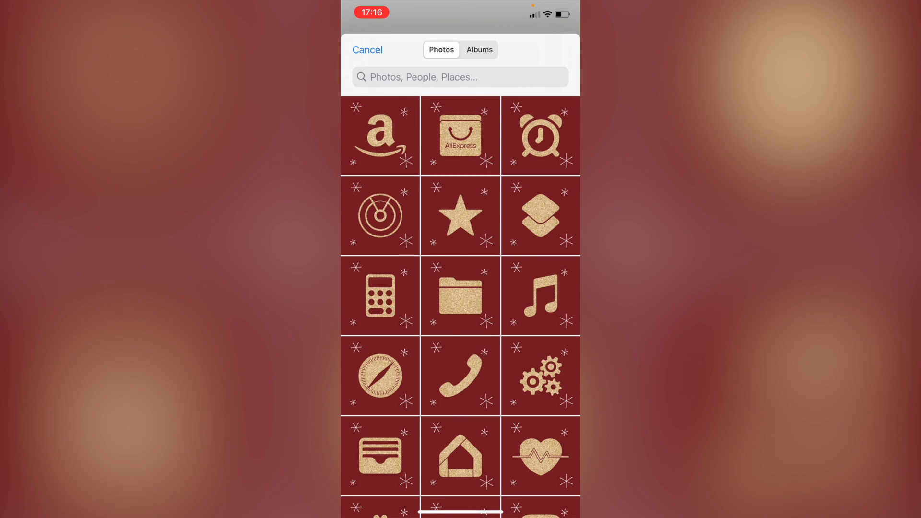
pyautogui.click(459, 134)
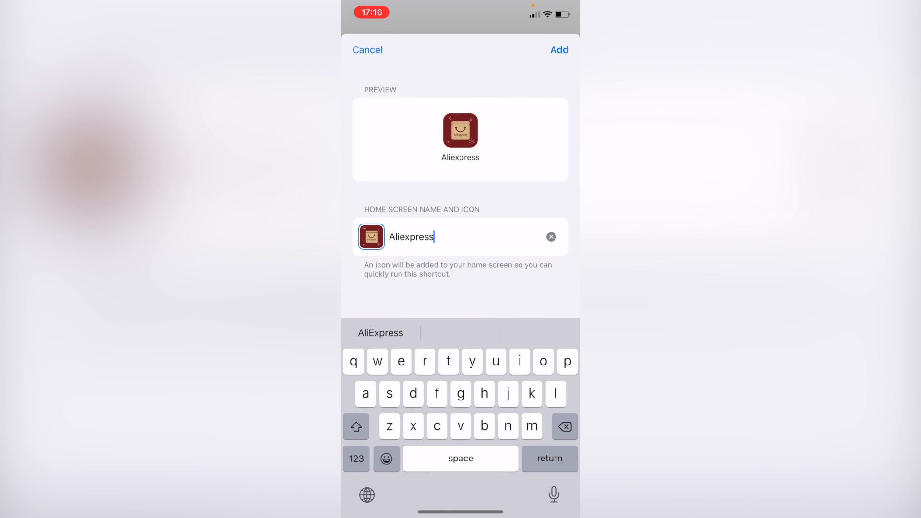
pyautogui.click(559, 50)
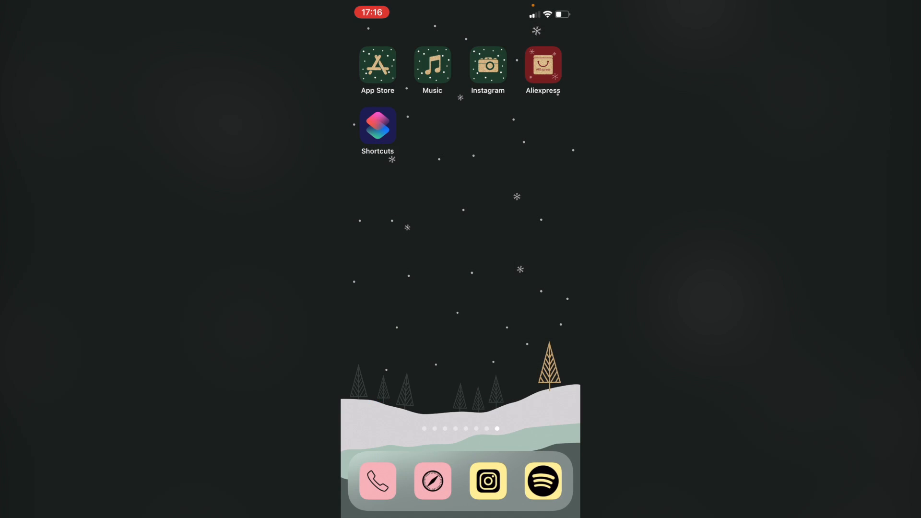